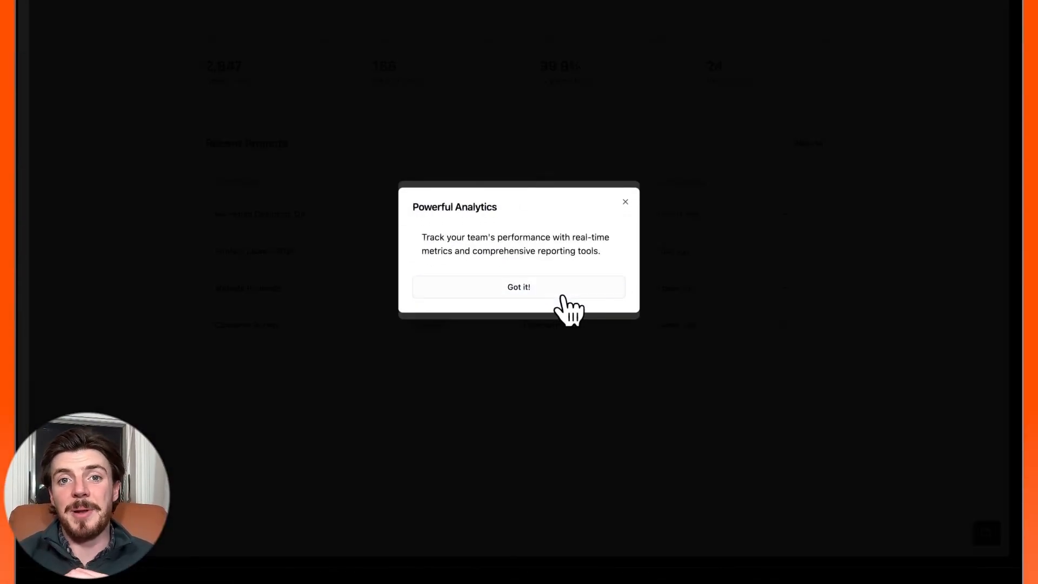
- Dismiss the Powerful Analytics tip and send the help question through Chat Support
{"action": "left_click", "coordinate": [518, 287]}
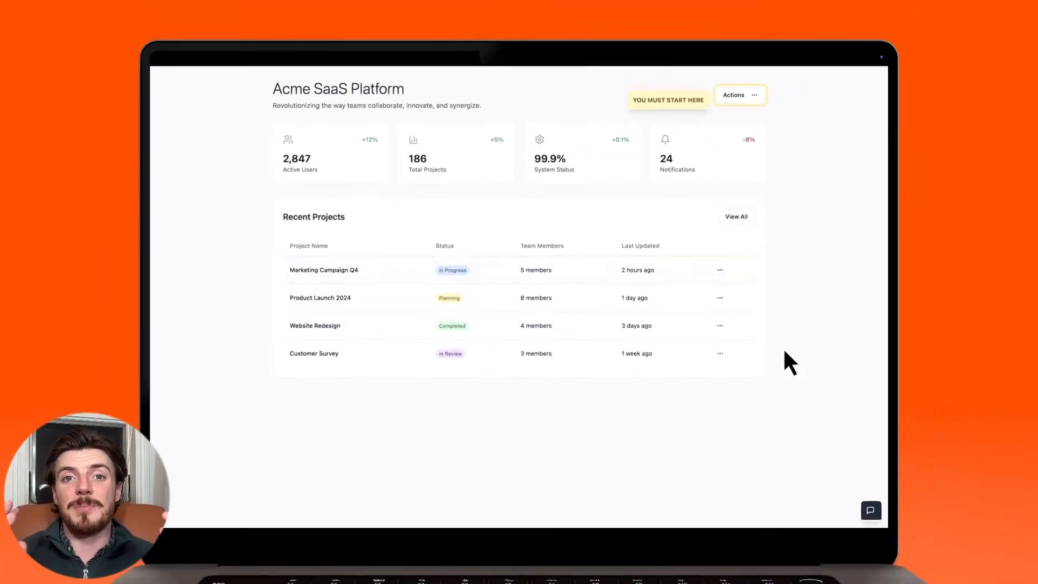
{"action": "left_click", "coordinate": [870, 509]}
{"action": "type", "text": "I just want to make the k"}
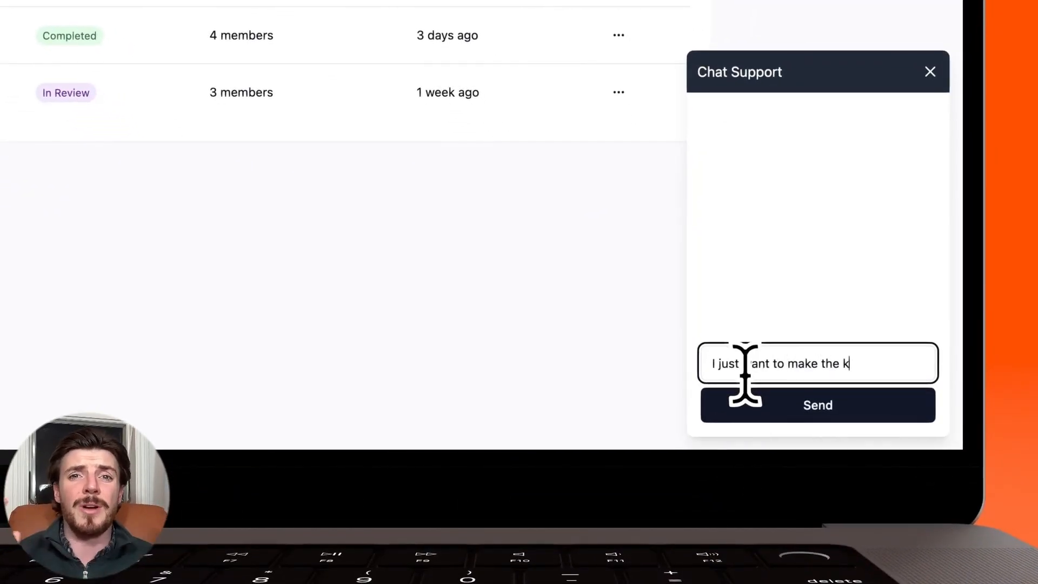
{"action": "left_click", "coordinate": [817, 404]}
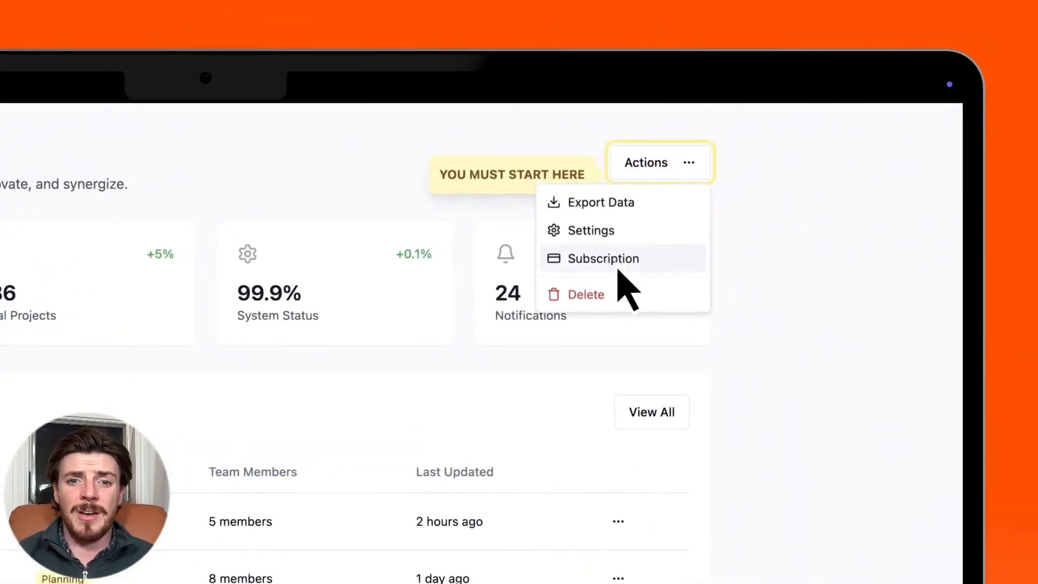
- Cancel the Pro subscription from the Subscription details, confirming with Yes, I'm sure
{"action": "left_click", "coordinate": [602, 258]}
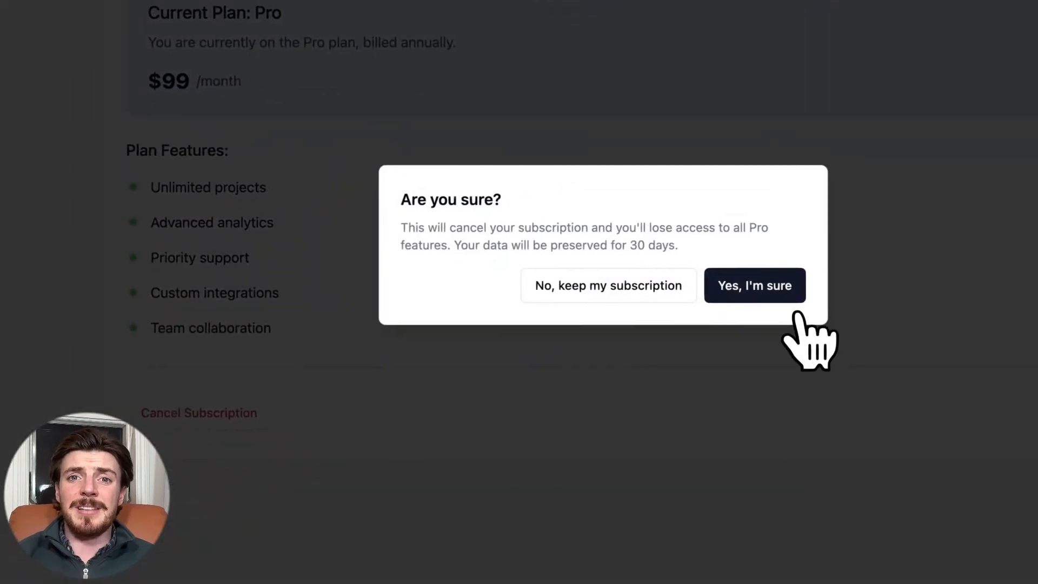
{"action": "left_click", "coordinate": [754, 286]}
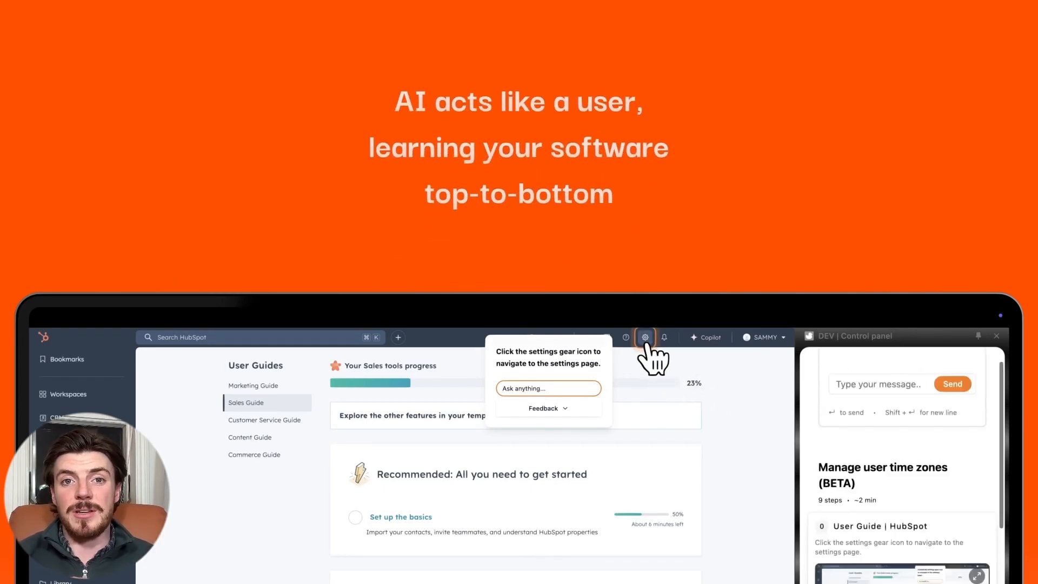
- Navigate HubSpot settings to Users & Teams toward the Demo Account user's Preferences
{"action": "left_click", "coordinate": [645, 337]}
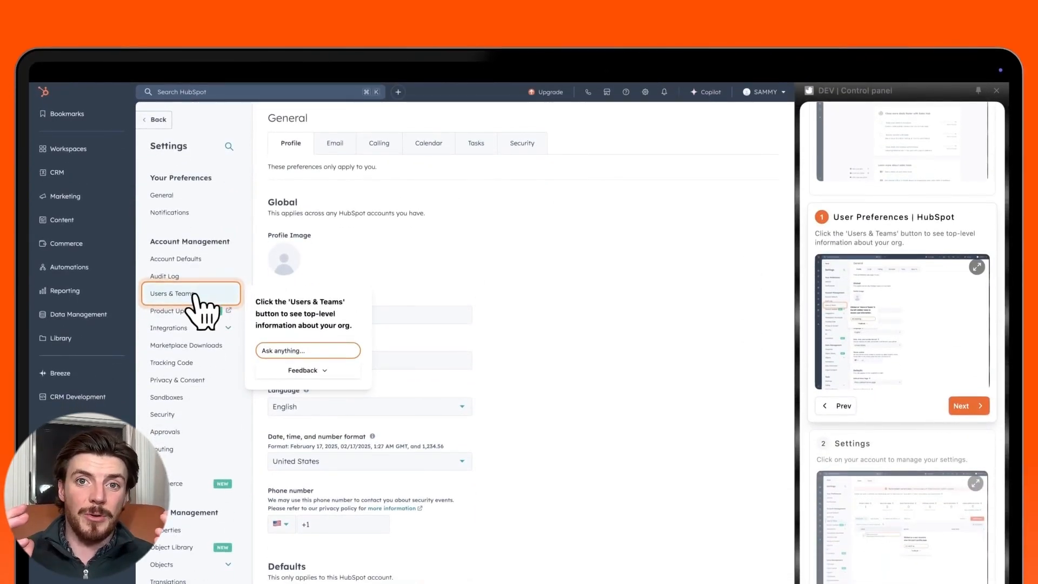
{"action": "left_click", "coordinate": [172, 293]}
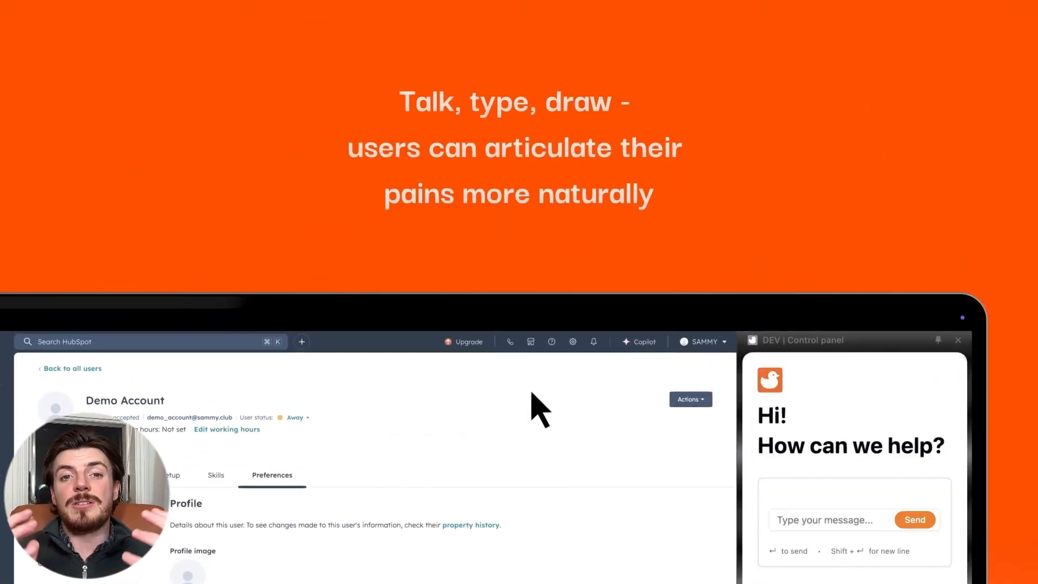
- Ask the help assistant by voice "what's my working hours" from the Preferences page
{"action": "left_click", "coordinate": [824, 520]}
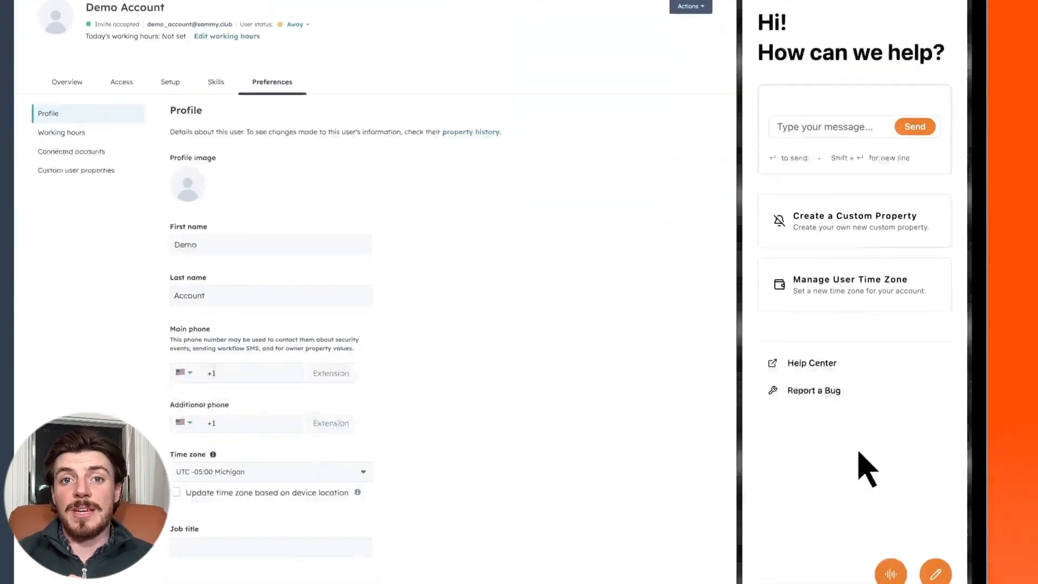
{"action": "scroll", "scroll_direction": "down", "scroll_amount": 3}
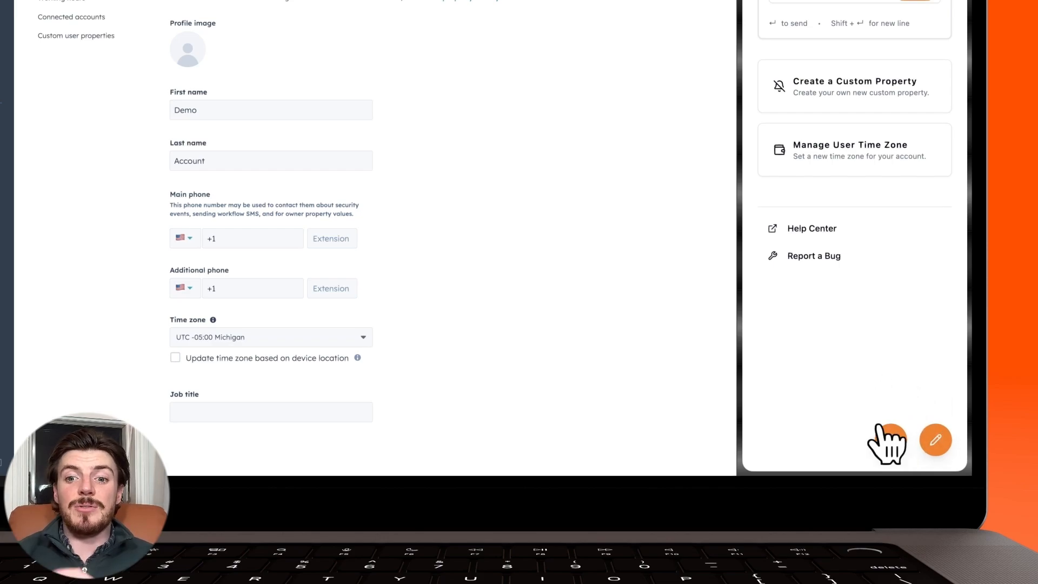
{"action": "scroll", "scroll_direction": "down", "scroll_amount": 3}
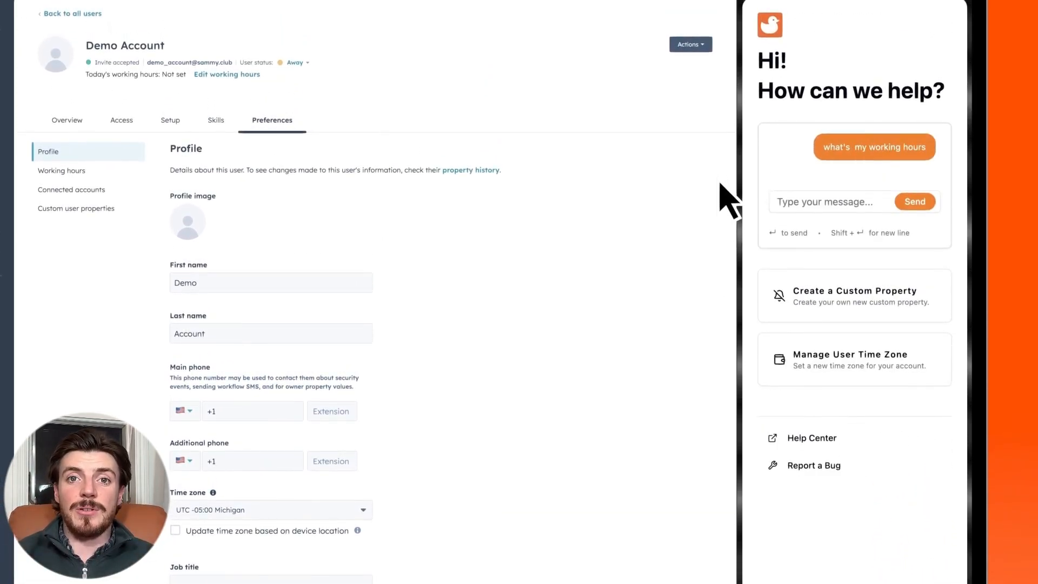
{"action": "left_click", "coordinate": [873, 147]}
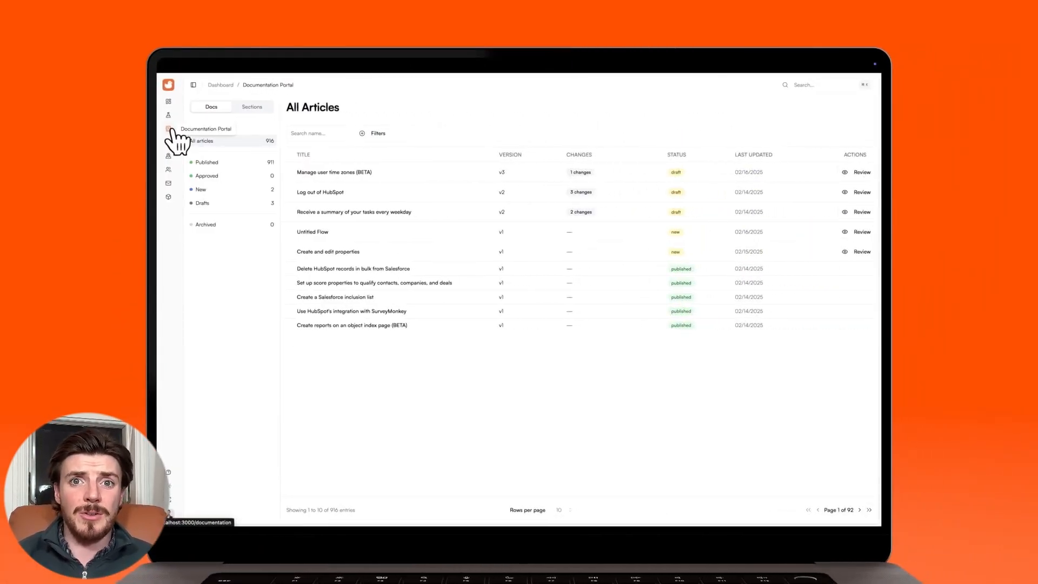
- Review the Untitled Flow PandaDoc draft diff, then switch to the Manage user time zones (BETA) article
{"action": "left_click", "coordinate": [862, 172]}
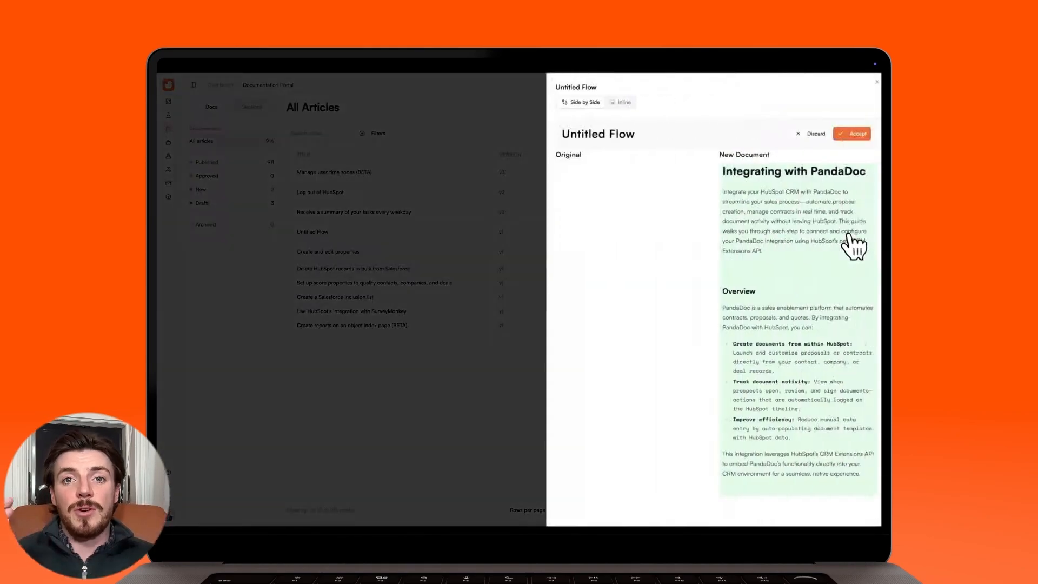
{"action": "scroll", "scroll_direction": "down", "scroll_amount": 3}
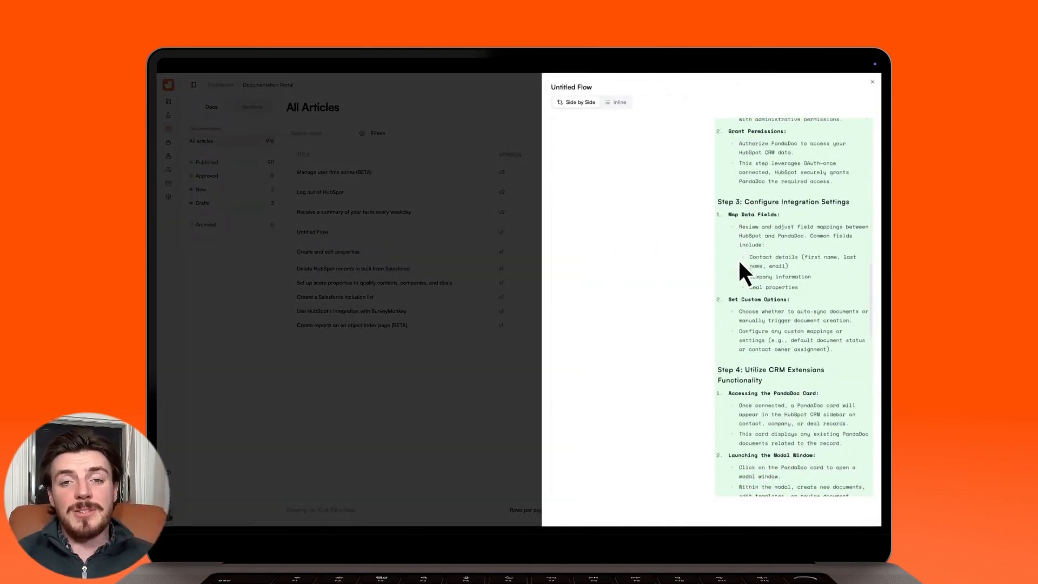
{"action": "left_click", "coordinate": [871, 81]}
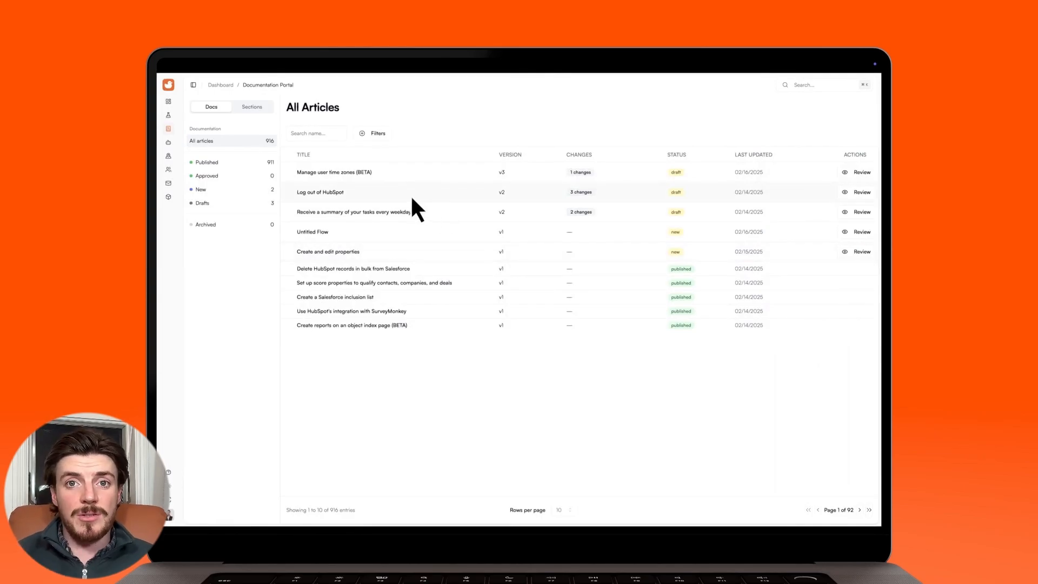
{"action": "left_click", "coordinate": [334, 172]}
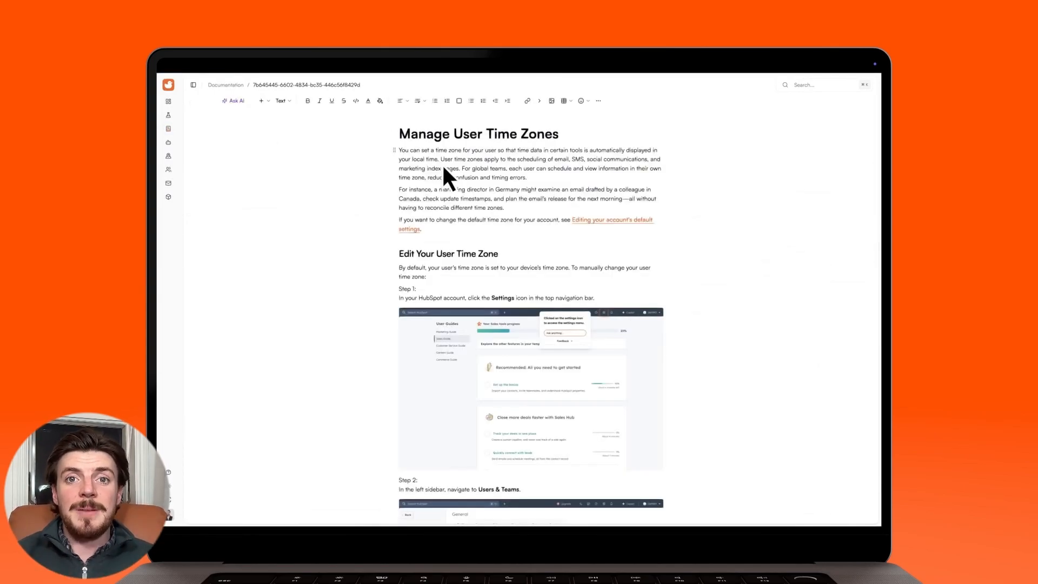